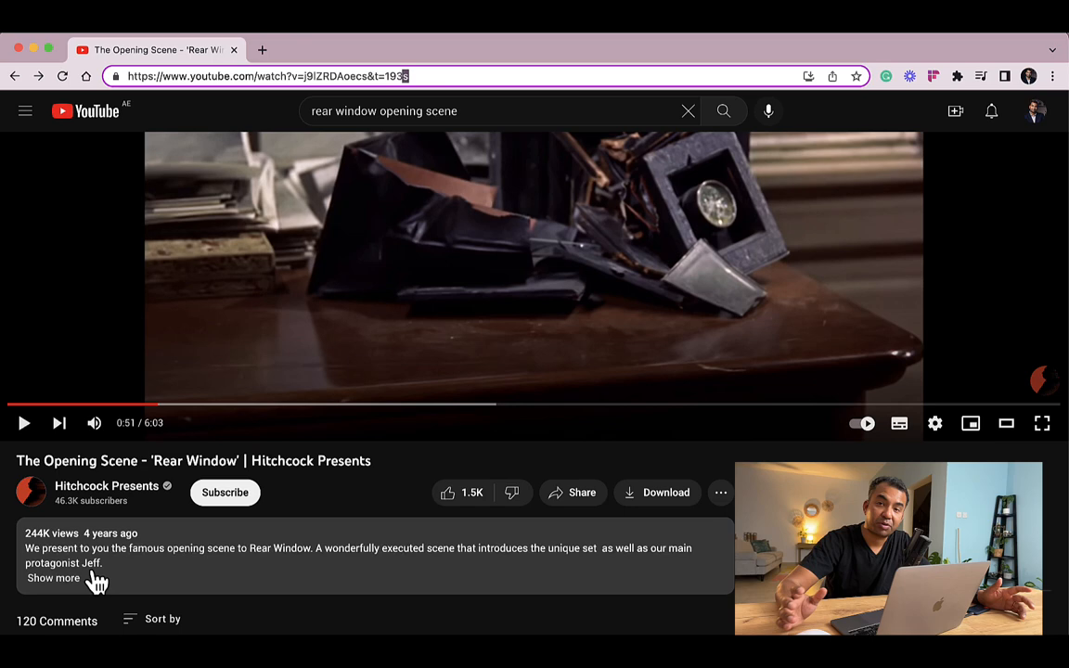
# - Expand the Rear Window video's description with 'Show more' and scroll through it
pyautogui.click(53, 578)
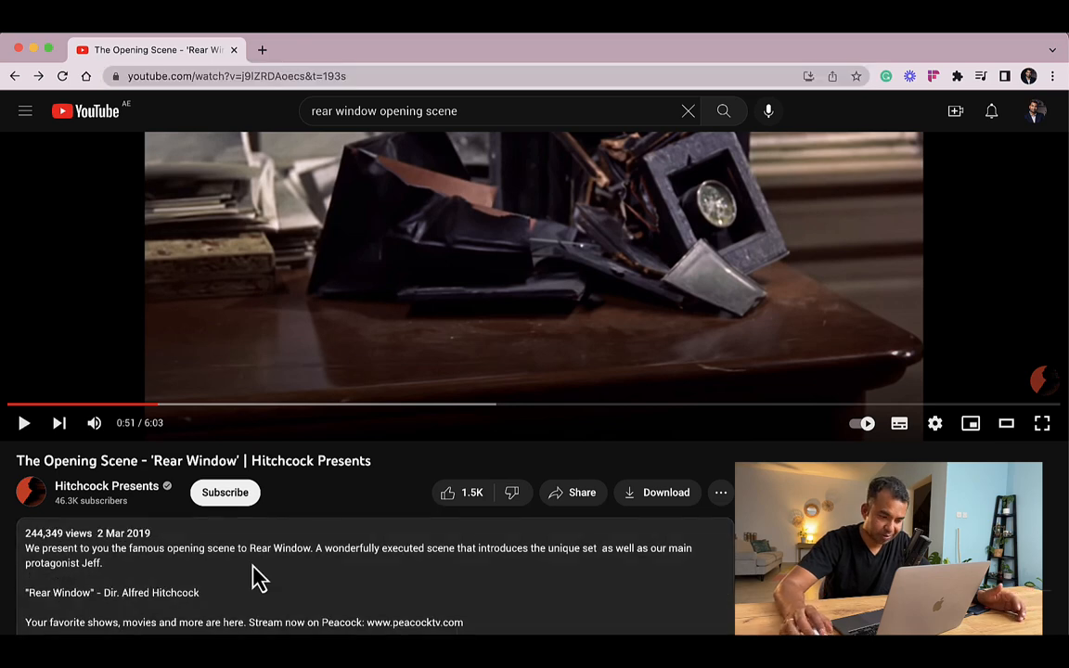
pyautogui.scroll(-3)
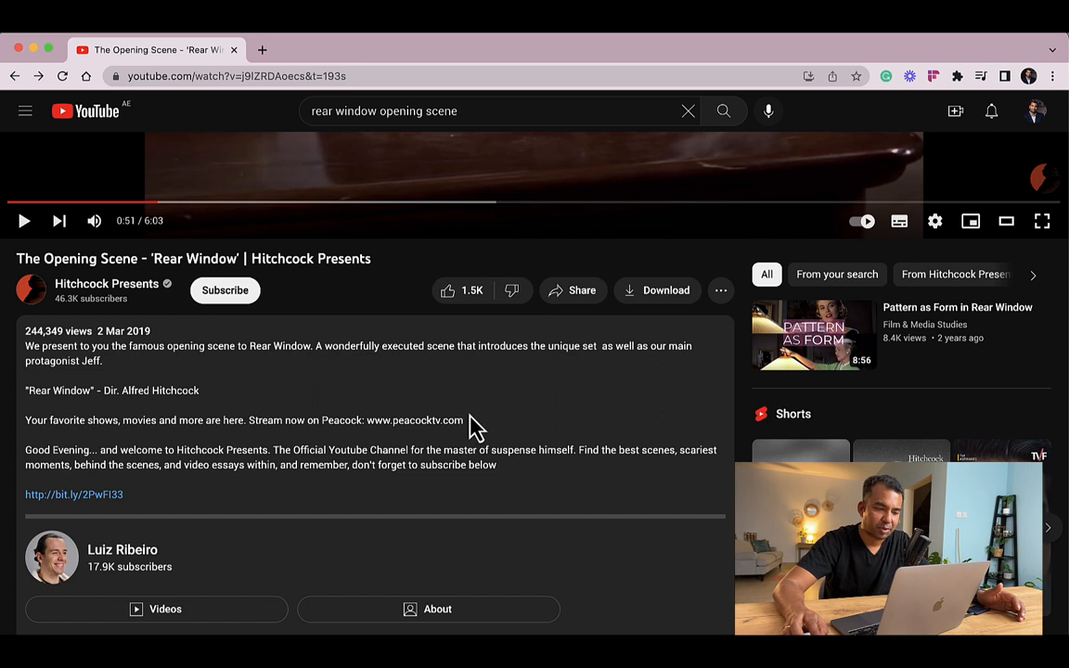
pyautogui.moveTo(241, 408)
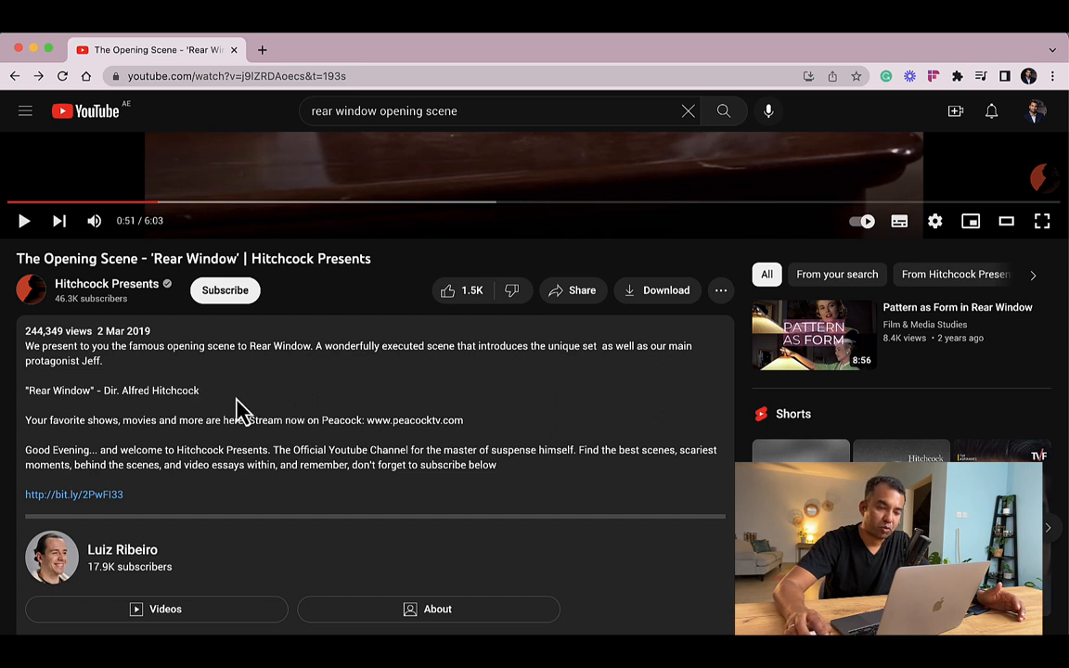
pyautogui.moveTo(343, 407)
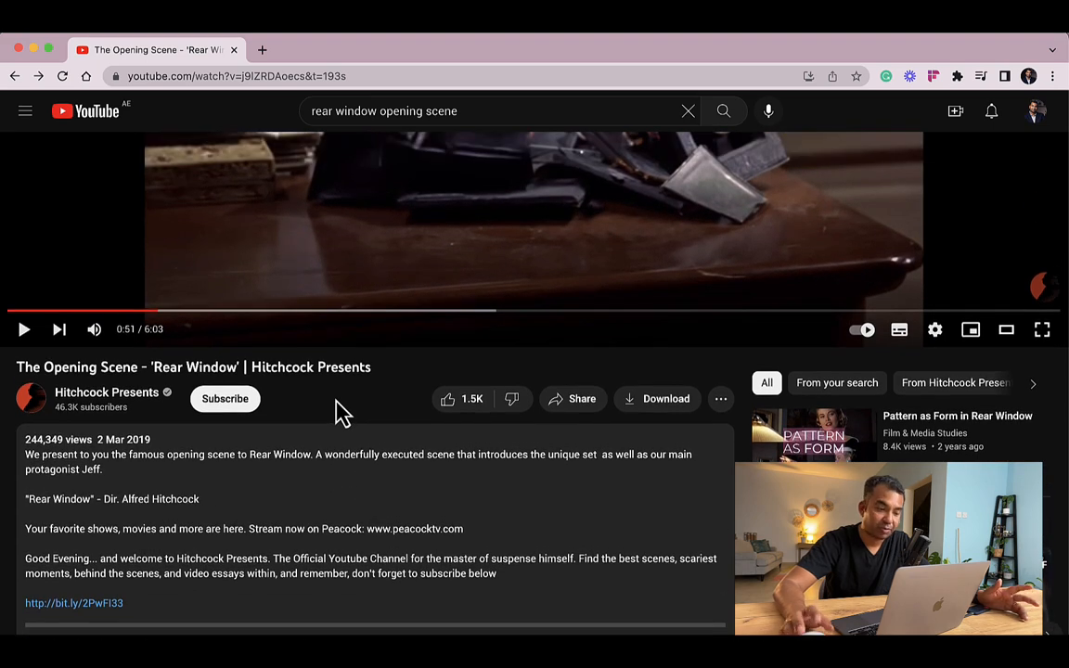
pyautogui.moveTo(283, 445)
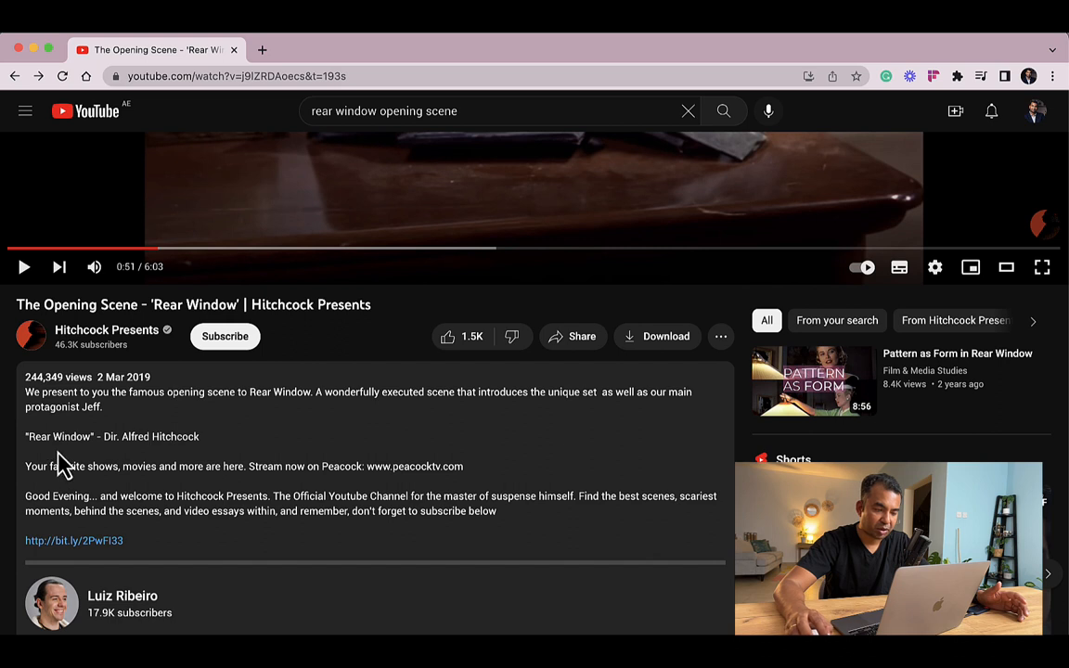
pyautogui.moveTo(197, 440)
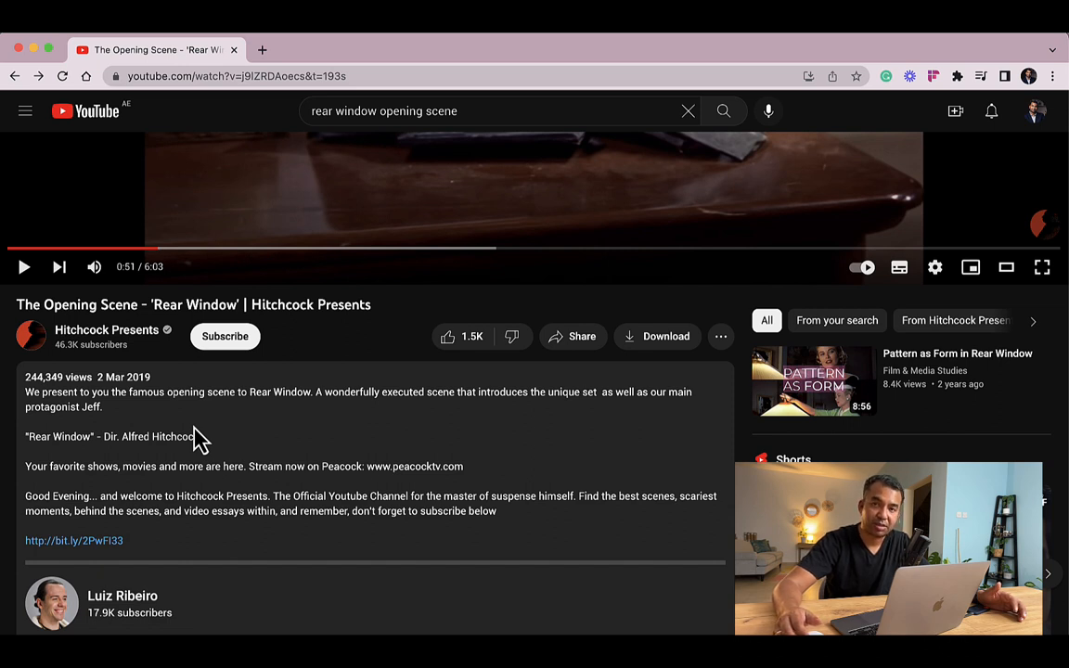
pyautogui.moveTo(231, 499)
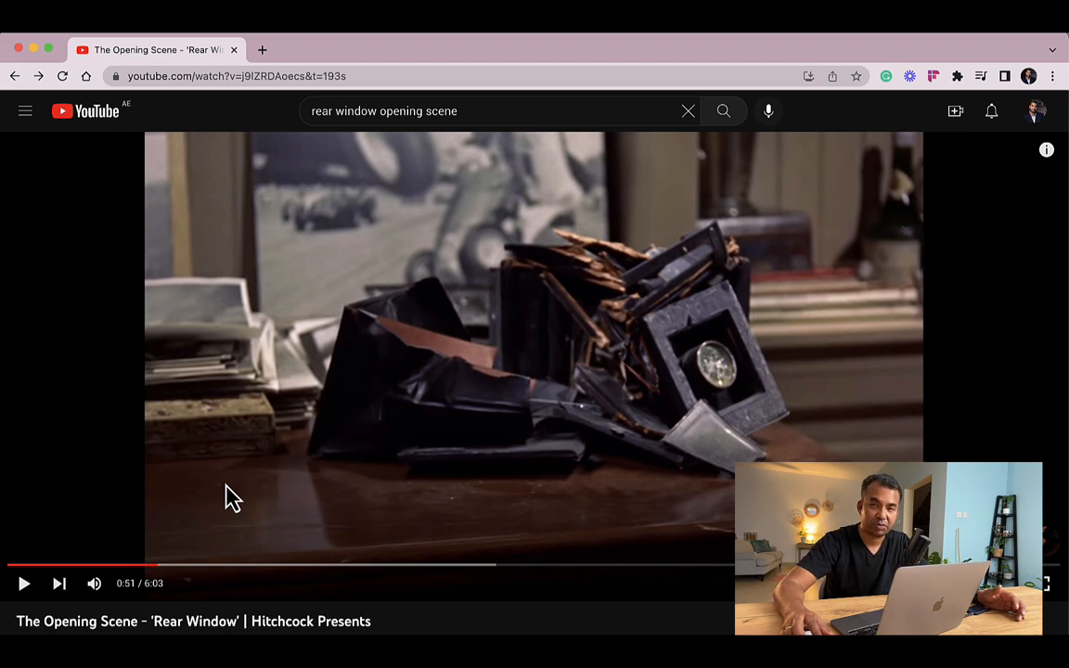
# - Switch the video URL to savefrom.net and fetch the Rear Window download options
pyautogui.click(237, 76)
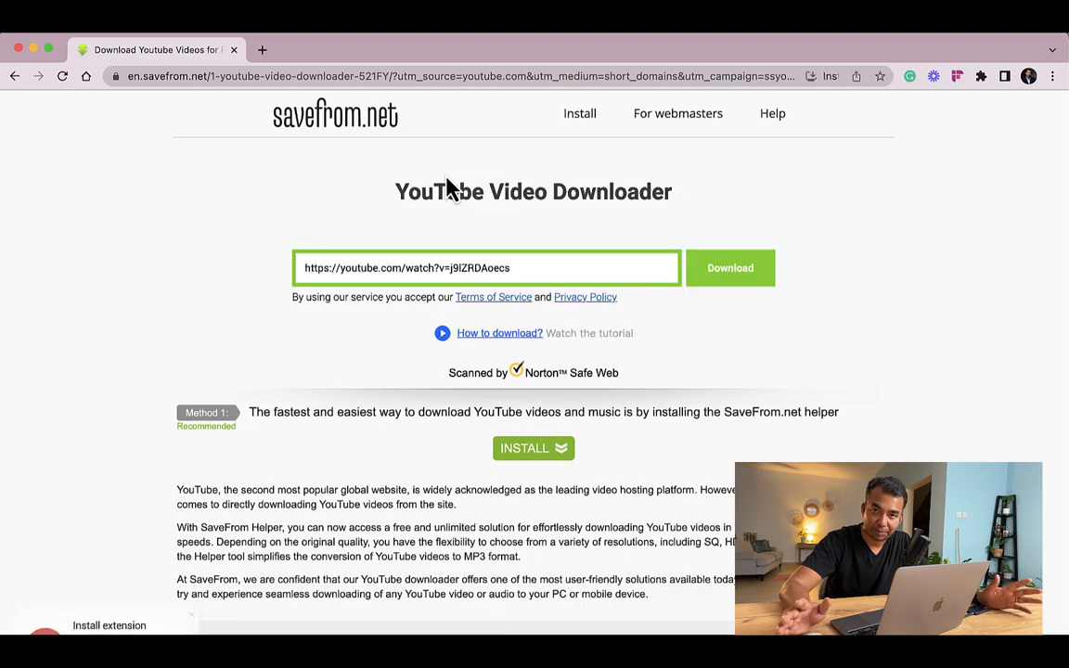
pyautogui.click(730, 267)
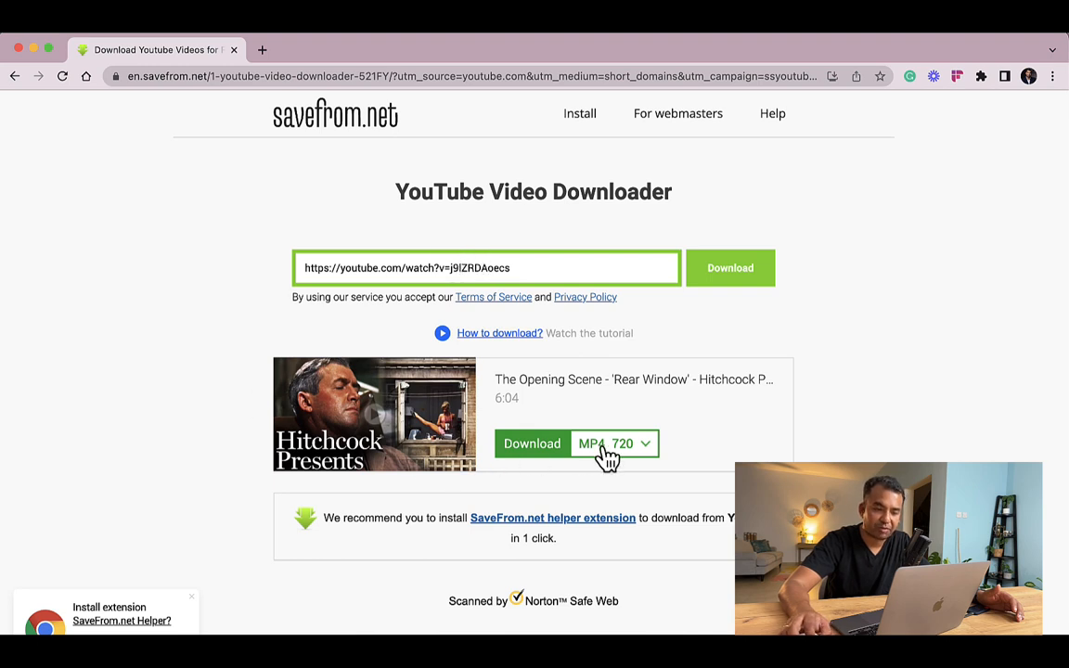
pyautogui.moveTo(648, 429)
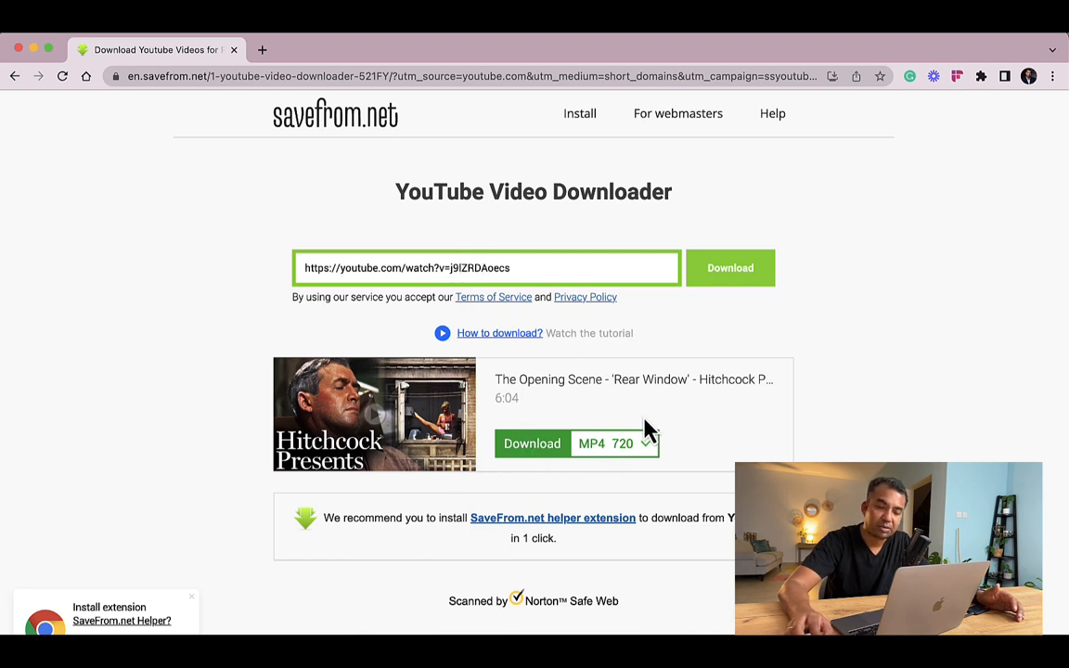
pyautogui.moveTo(649, 462)
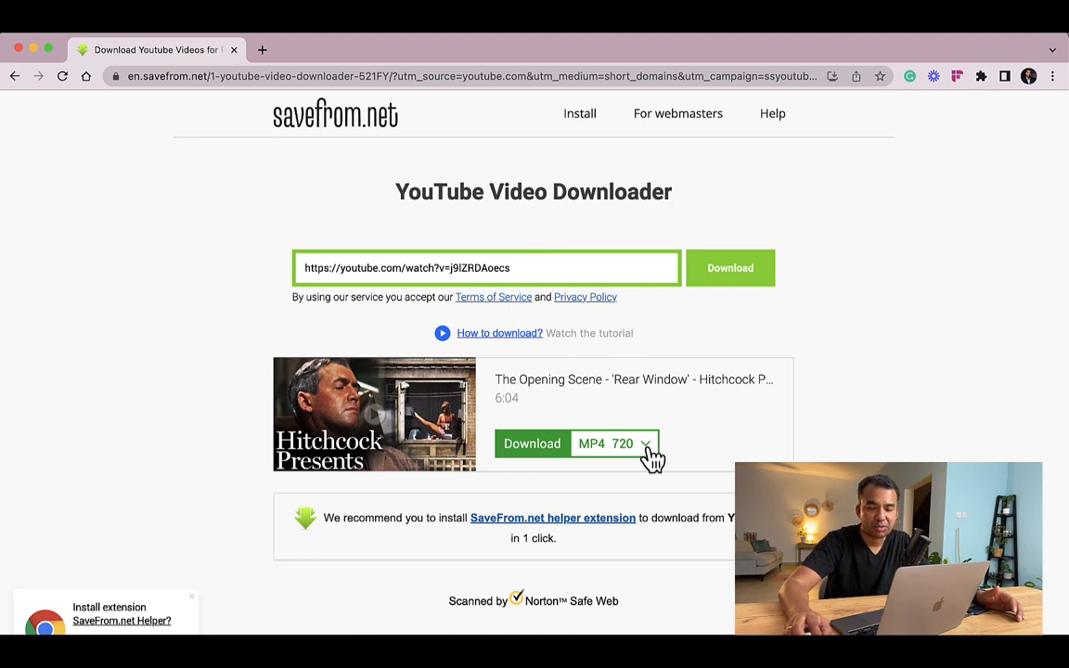
# - Open the MP4 720 format list and expand it to show all formats
pyautogui.click(644, 444)
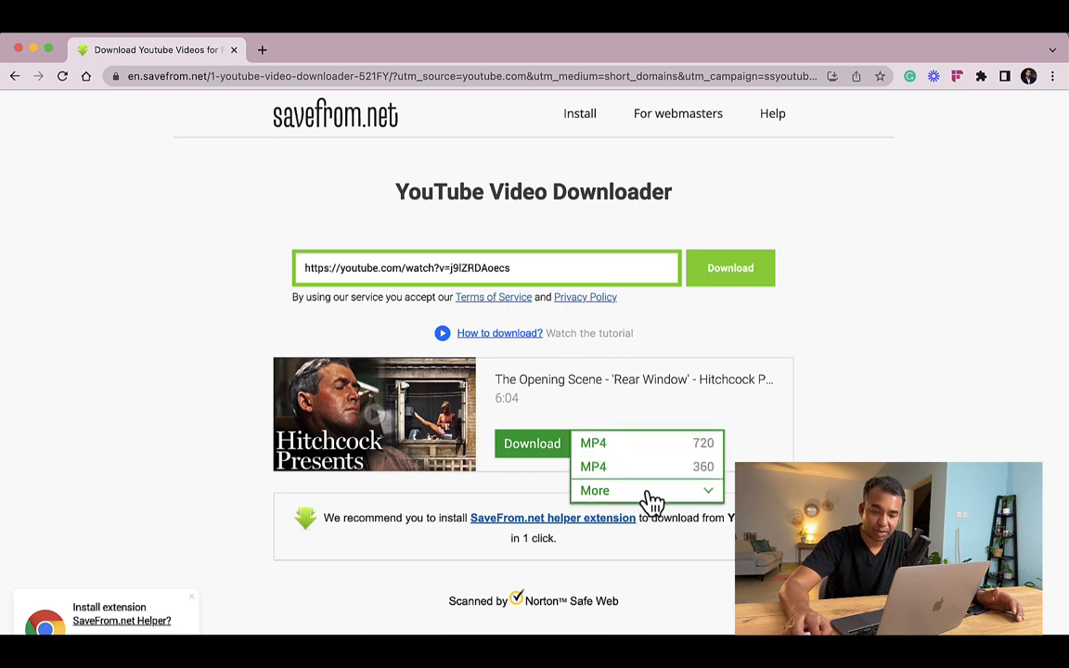
pyautogui.click(594, 490)
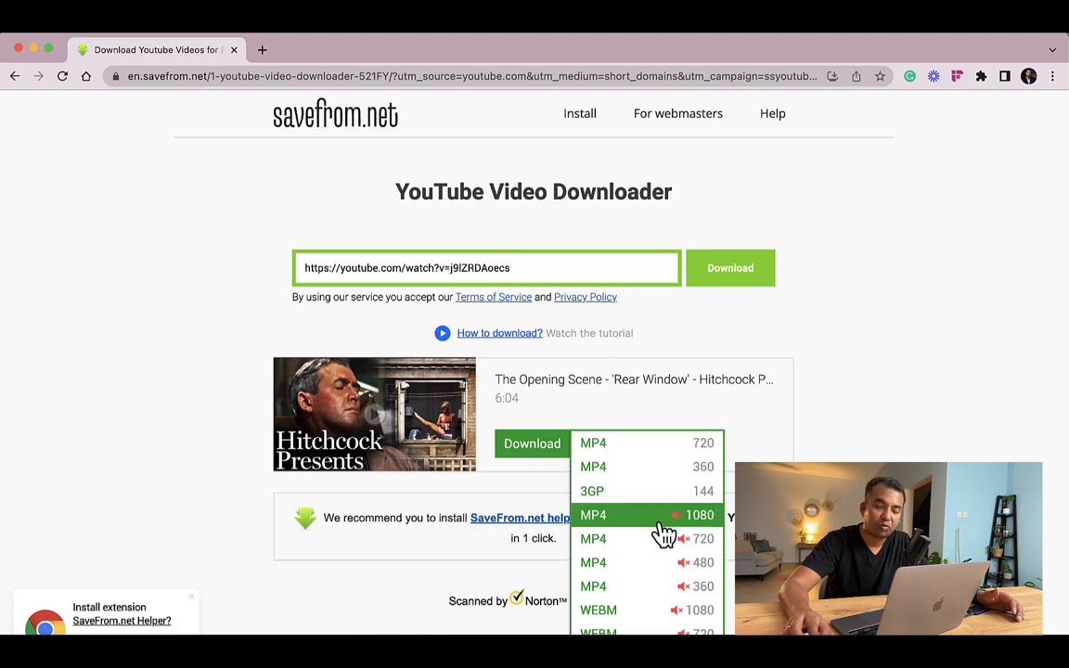
pyautogui.moveTo(668, 527)
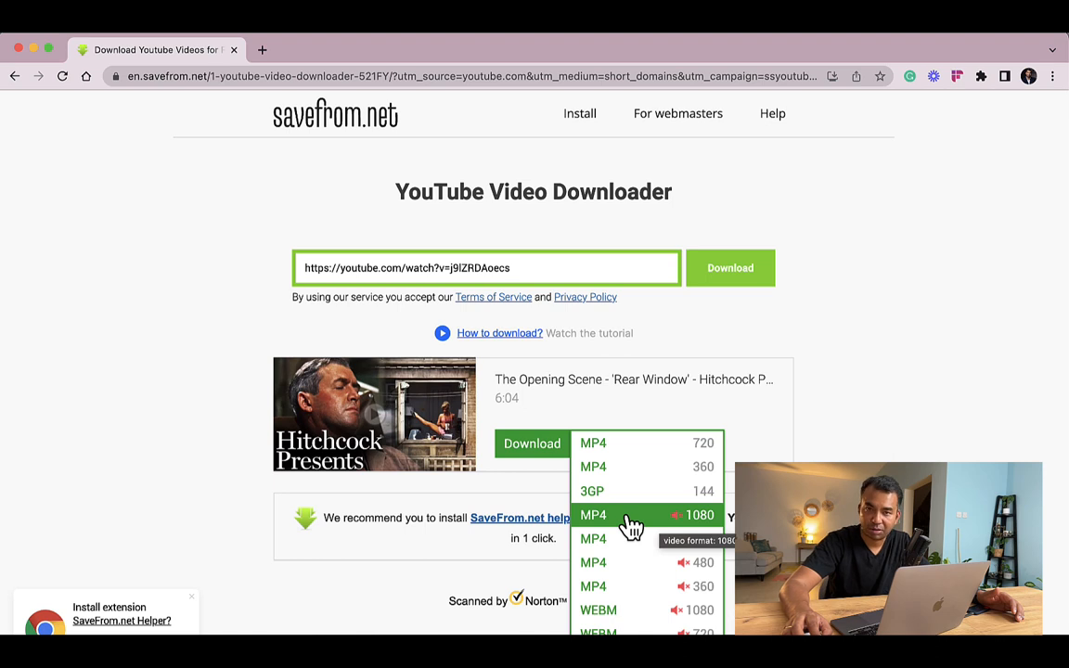
pyautogui.moveTo(617, 446)
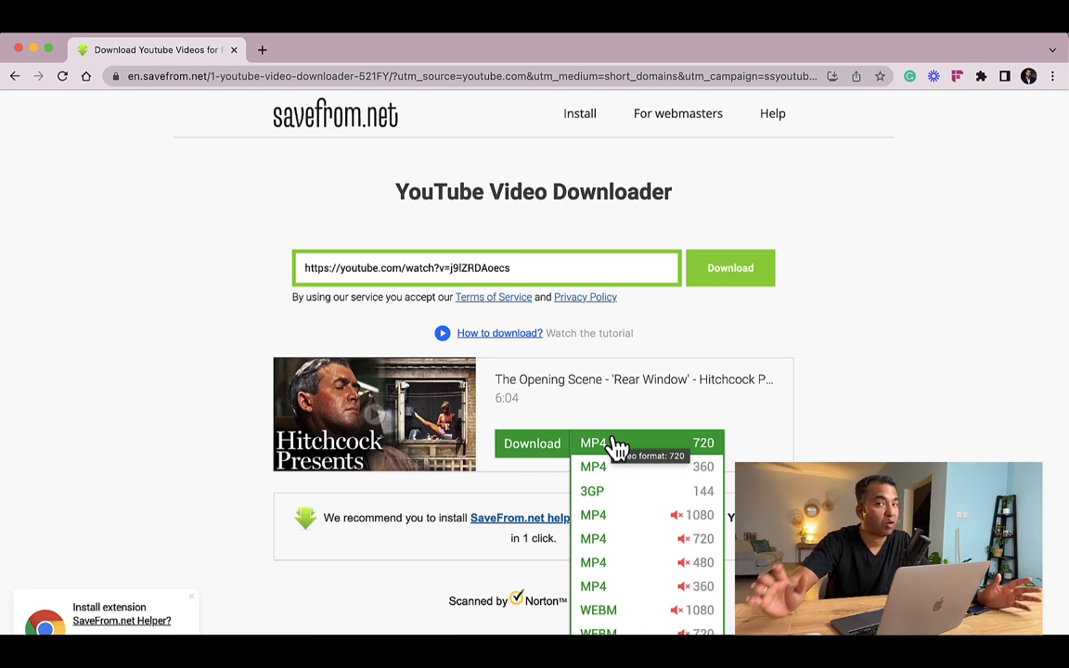
pyautogui.moveTo(618, 519)
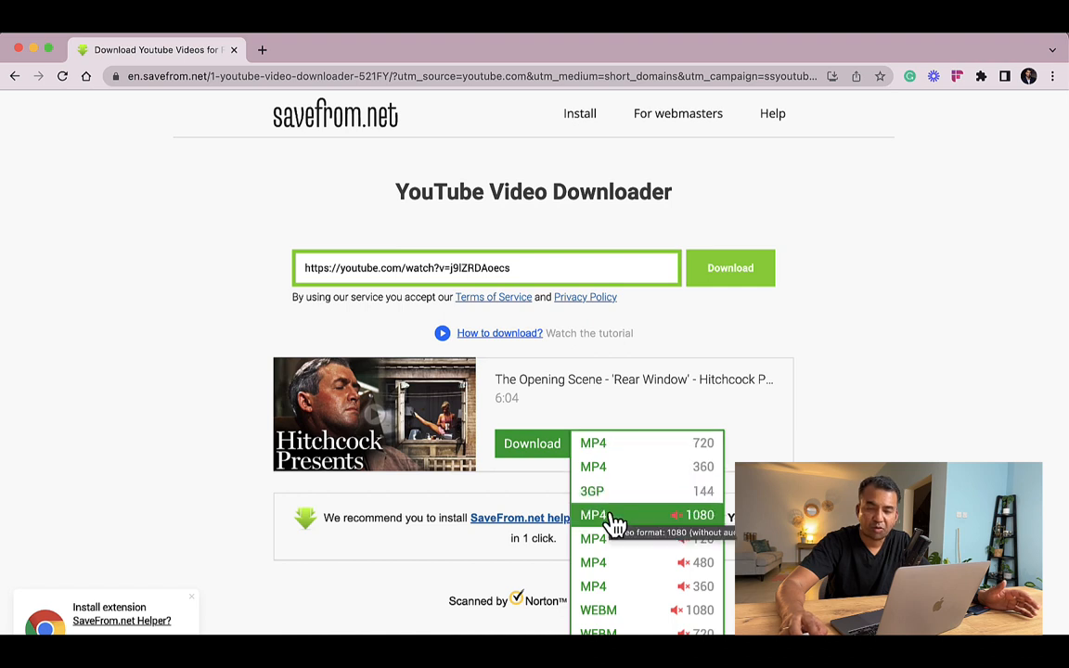
pyautogui.moveTo(620, 450)
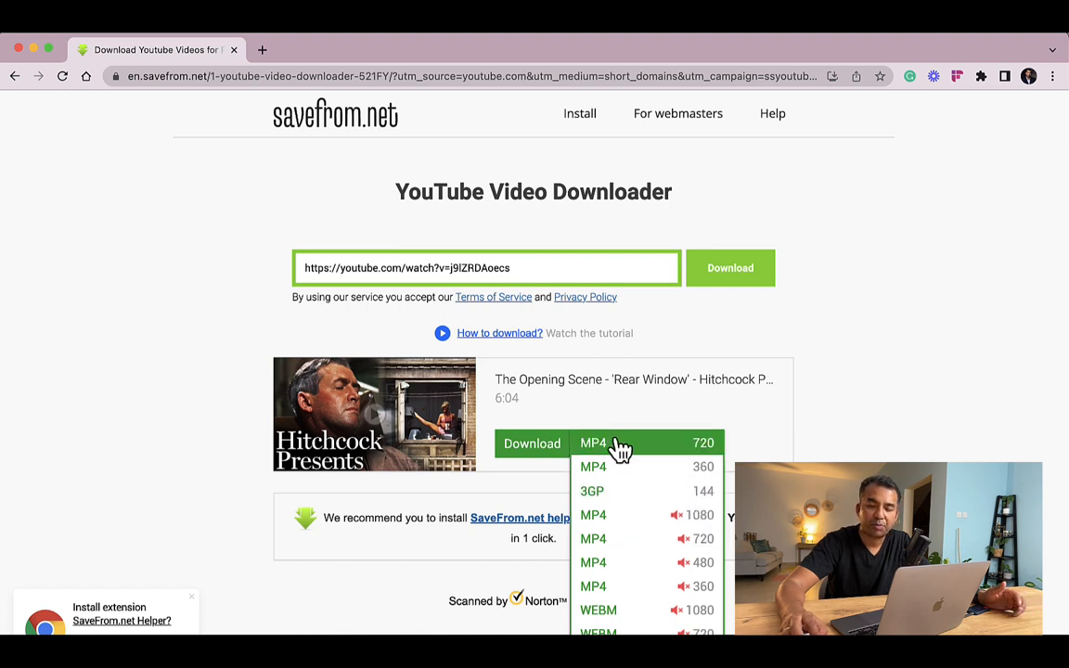
# - Download as MP4 720, saving into IDEA-EDIT01 > DEMO EDIT > 'clips from YouTube'
pyautogui.click(593, 442)
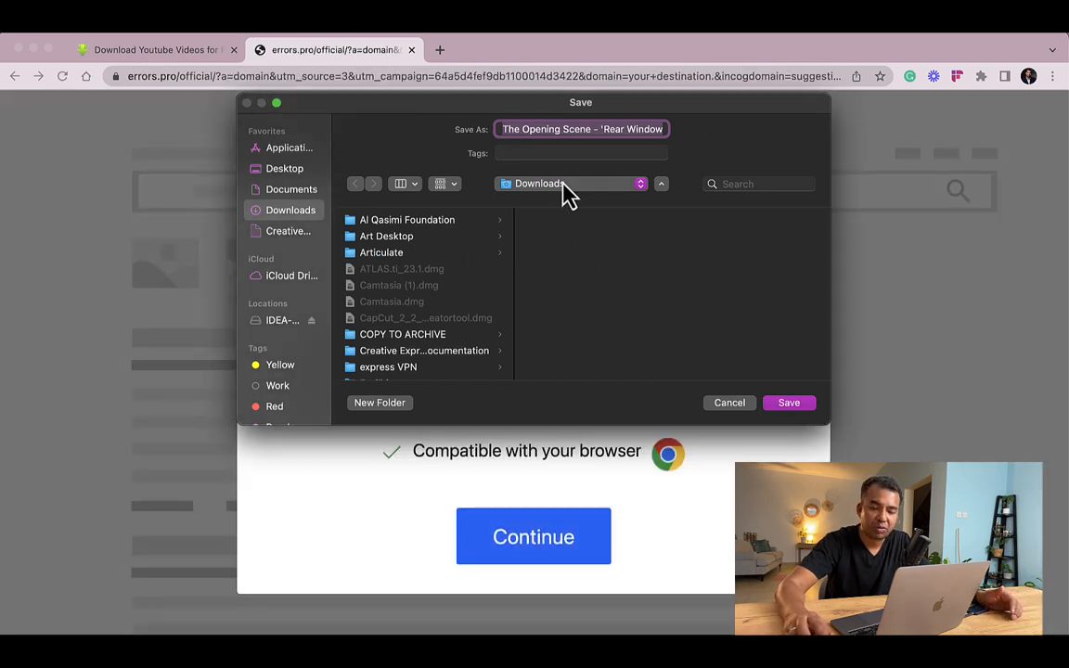
pyautogui.moveTo(361, 269)
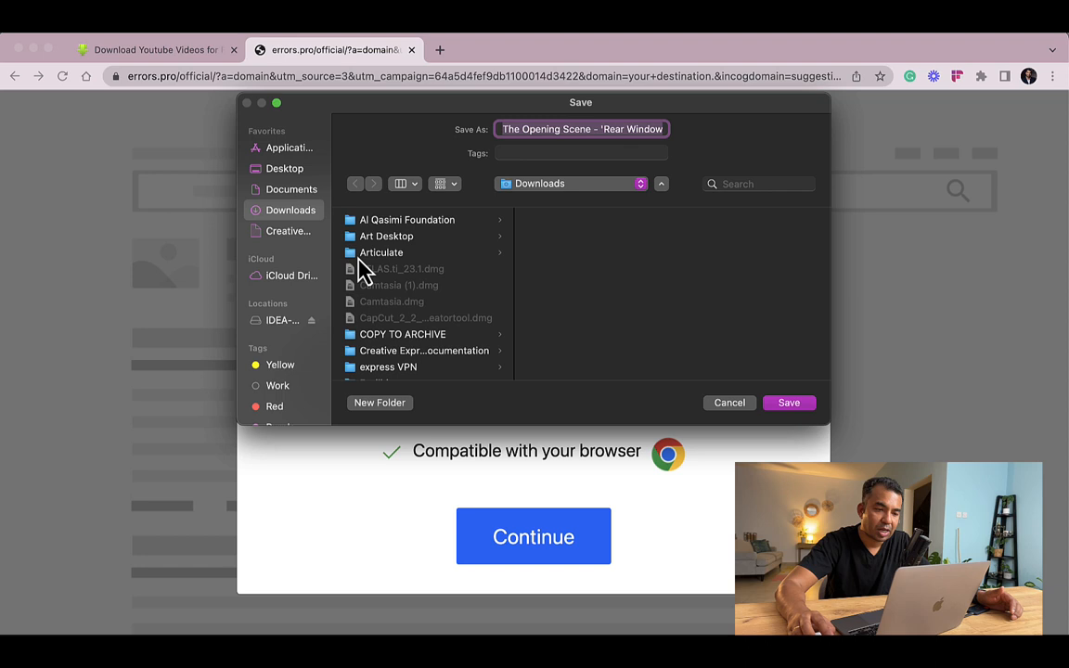
pyautogui.moveTo(278, 334)
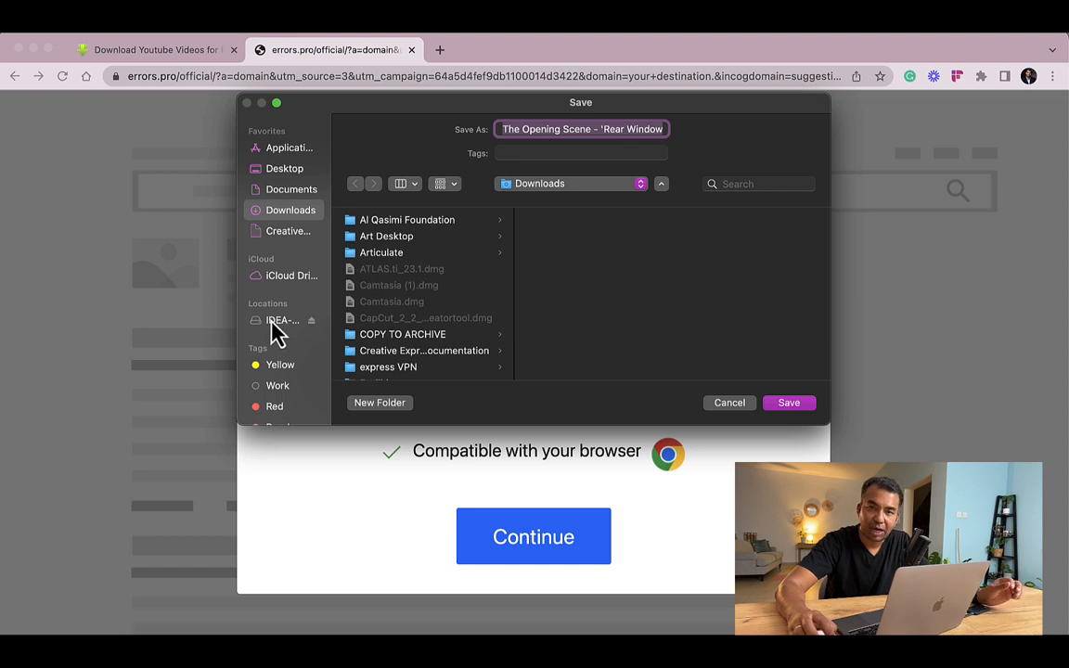
pyautogui.click(282, 320)
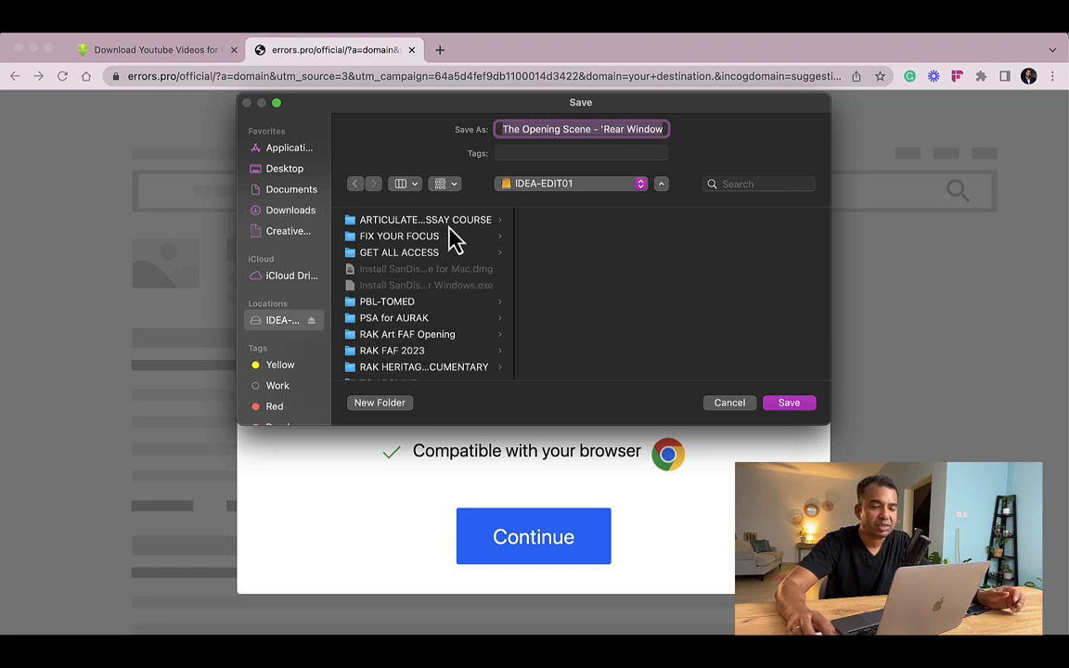
pyautogui.click(425, 220)
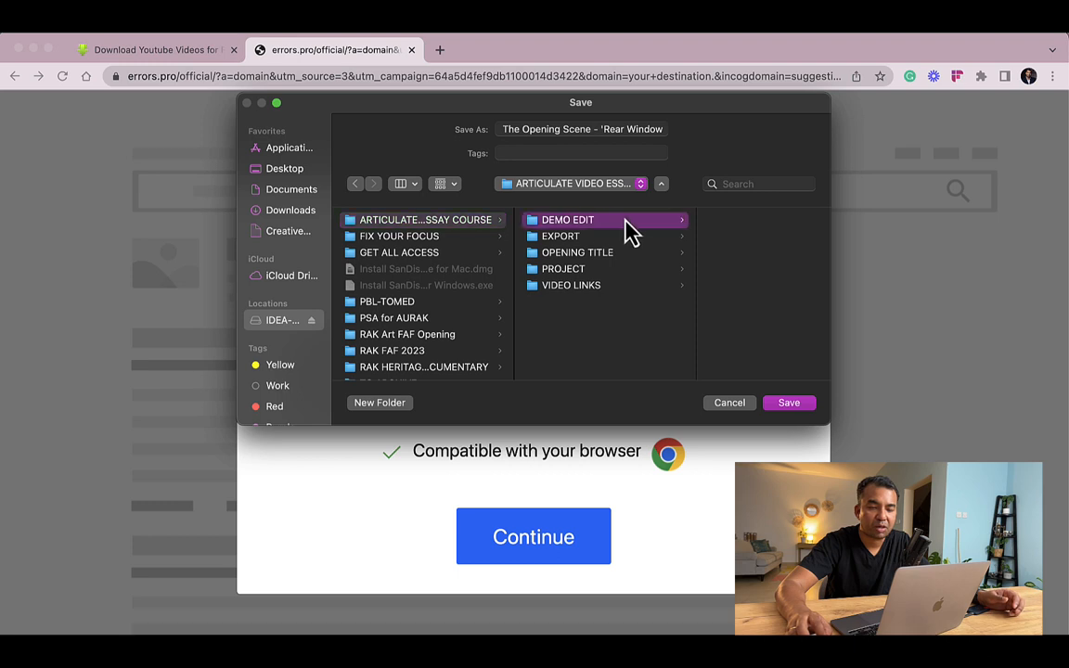
pyautogui.click(567, 220)
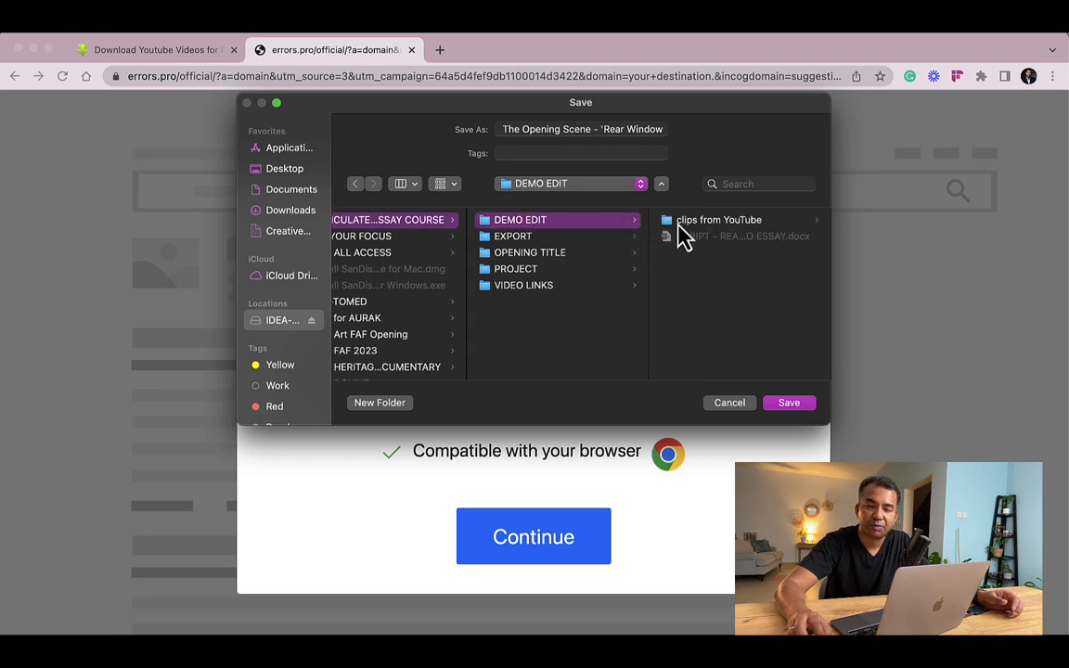
pyautogui.doubleClick(719, 220)
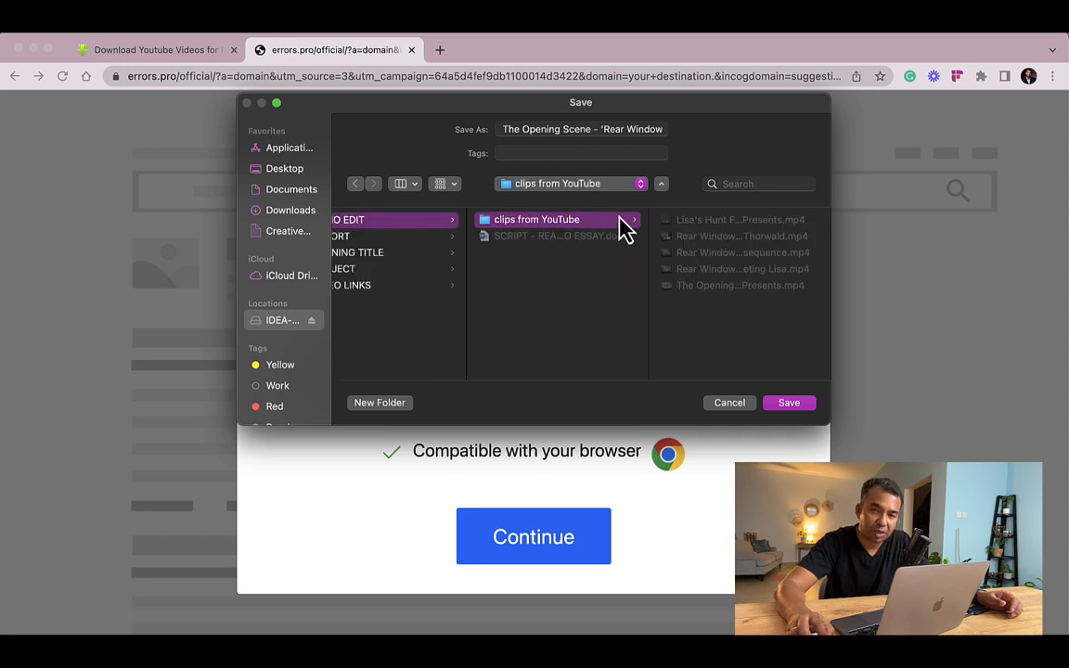
pyautogui.moveTo(690, 315)
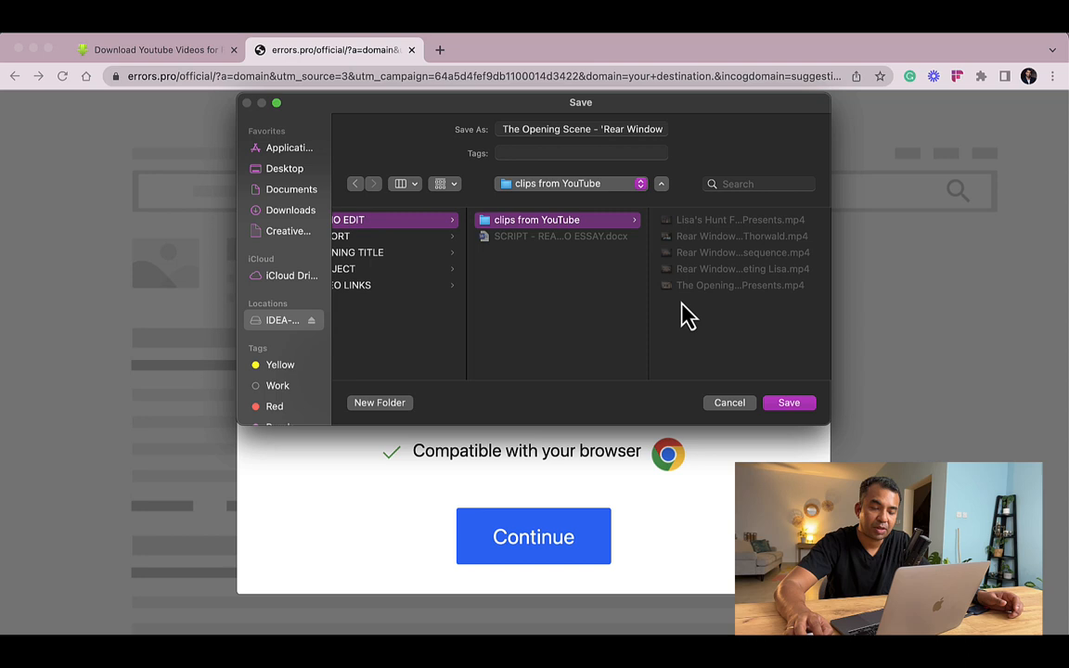